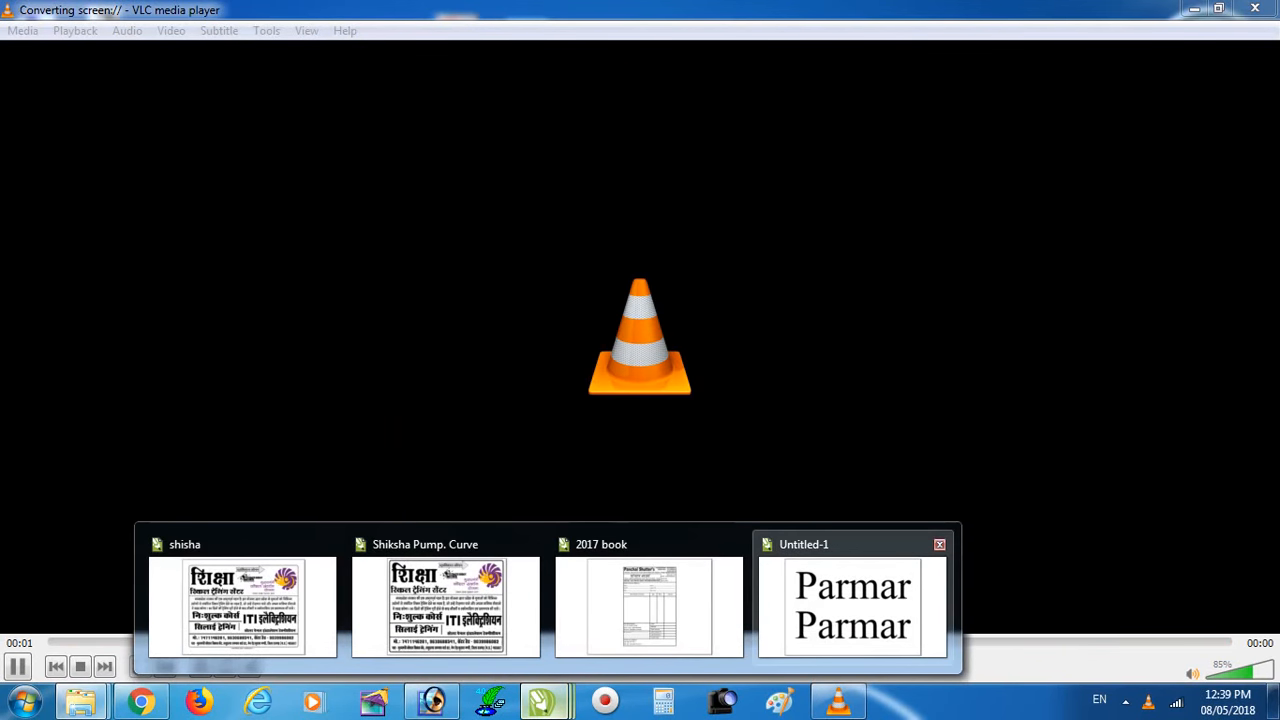
Bring the Untitled-1 CorelDRAW drawing with the word Parmar to the front
{"action": "left_click", "coordinate": [852, 600]}
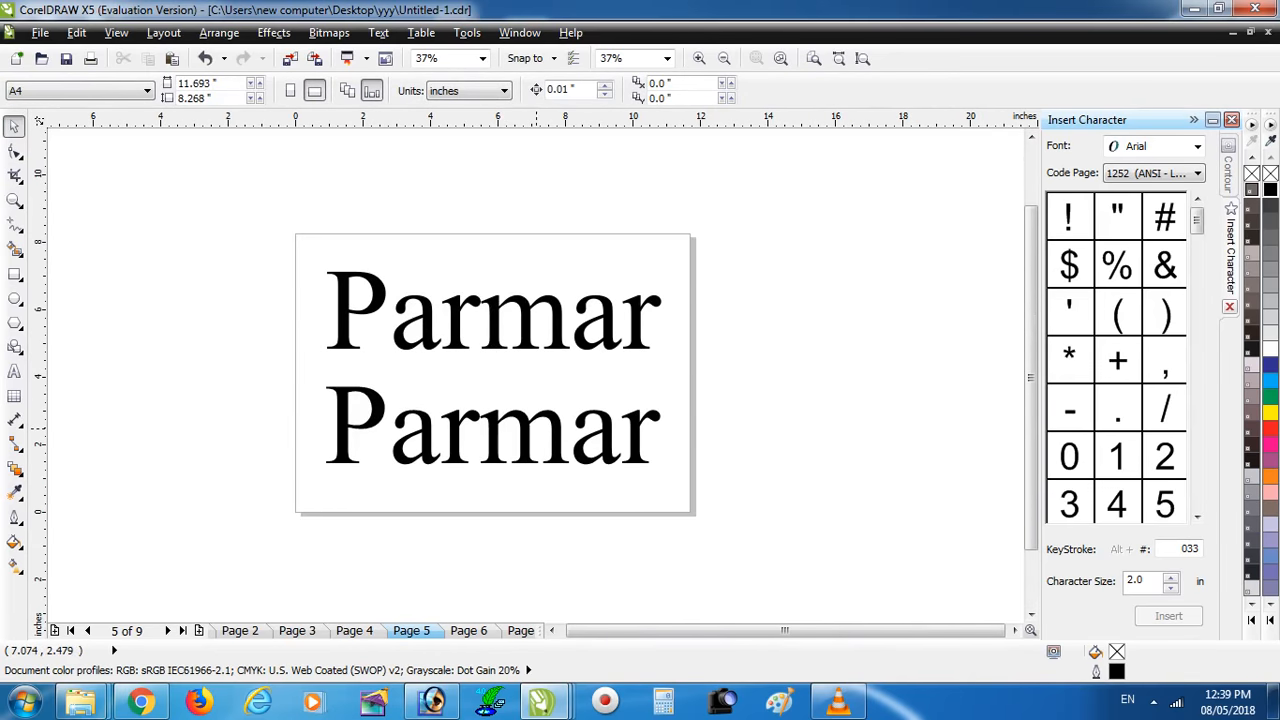
Convert the lower Parmar to a bitmap and start a Centerline Trace as a Line drawing
{"action": "left_click", "coordinate": [272, 32]}
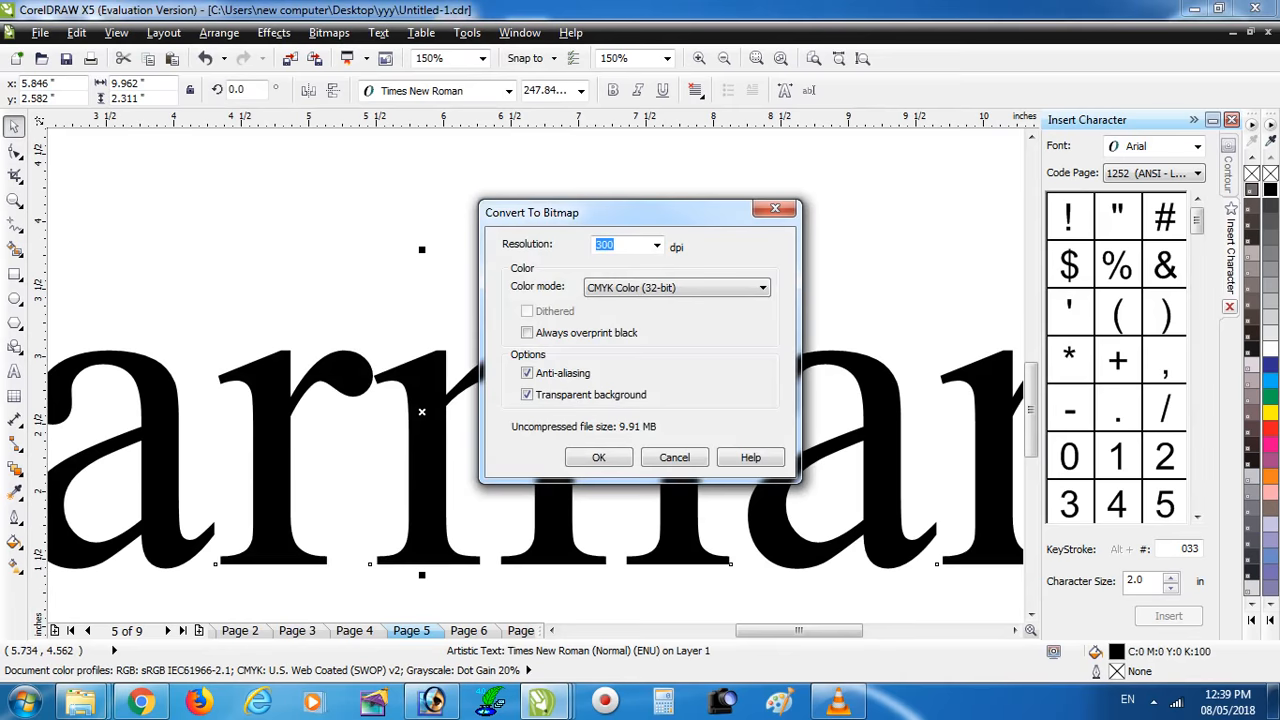
{"action": "left_click", "coordinate": [598, 456]}
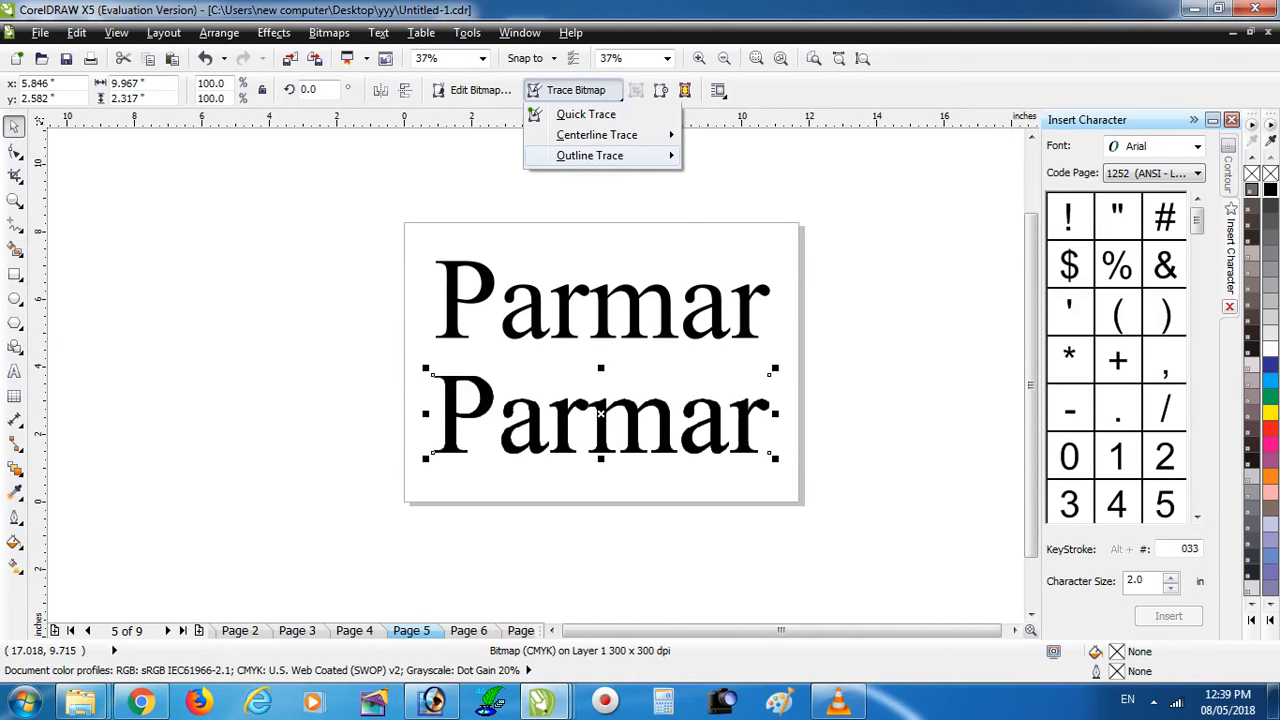
{"action": "left_click", "coordinate": [584, 112]}
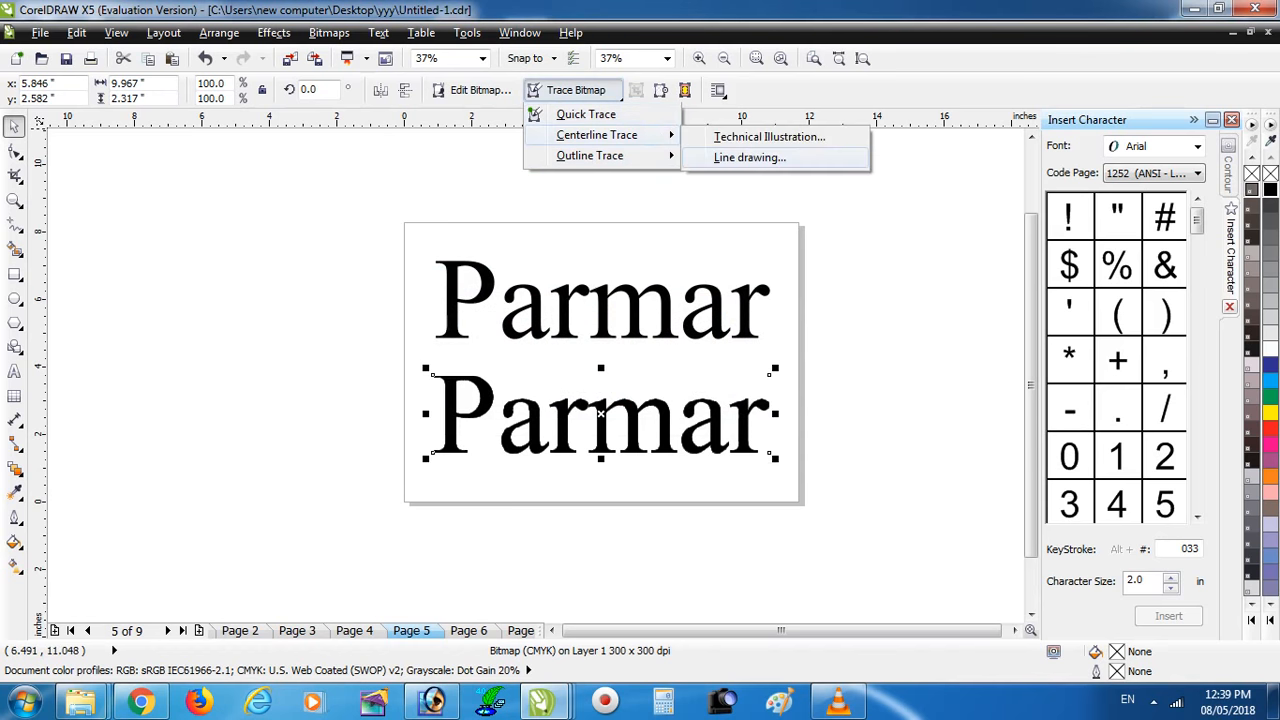
{"action": "left_click", "coordinate": [748, 156]}
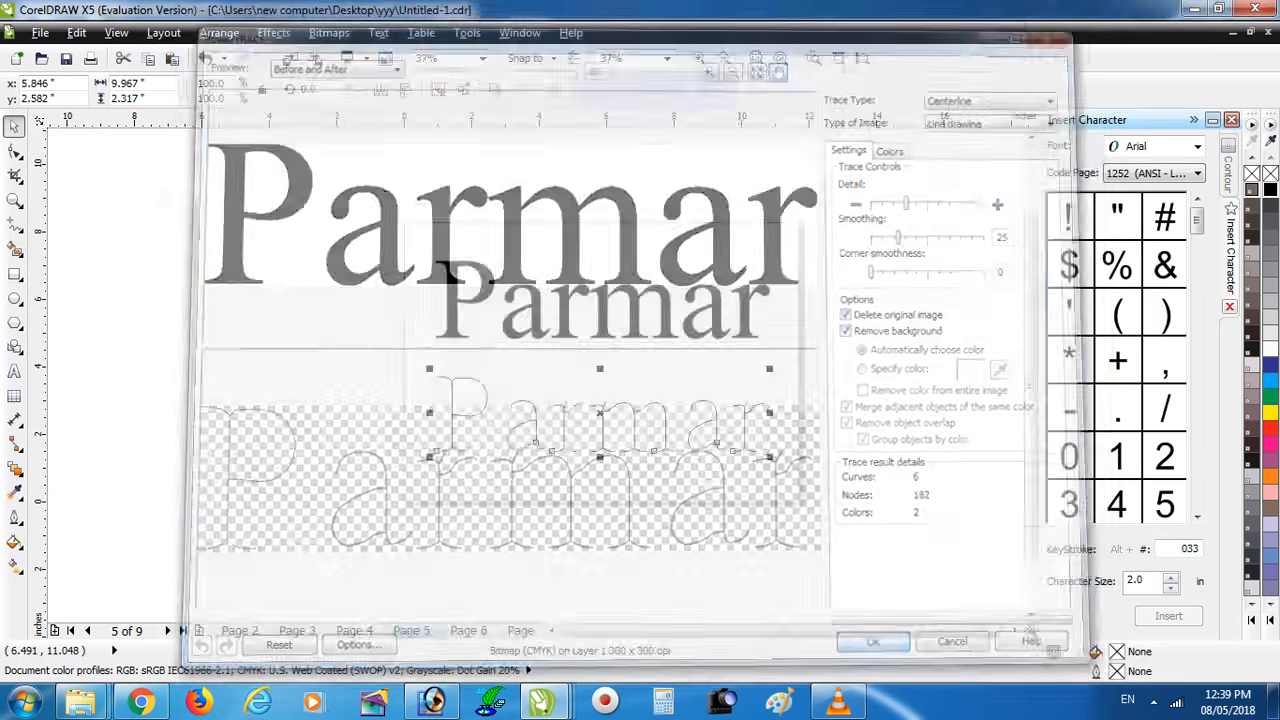
Accept the PowerTRACE result with Delete original image, leaving Parmar as outline curves
{"action": "left_click", "coordinate": [872, 640]}
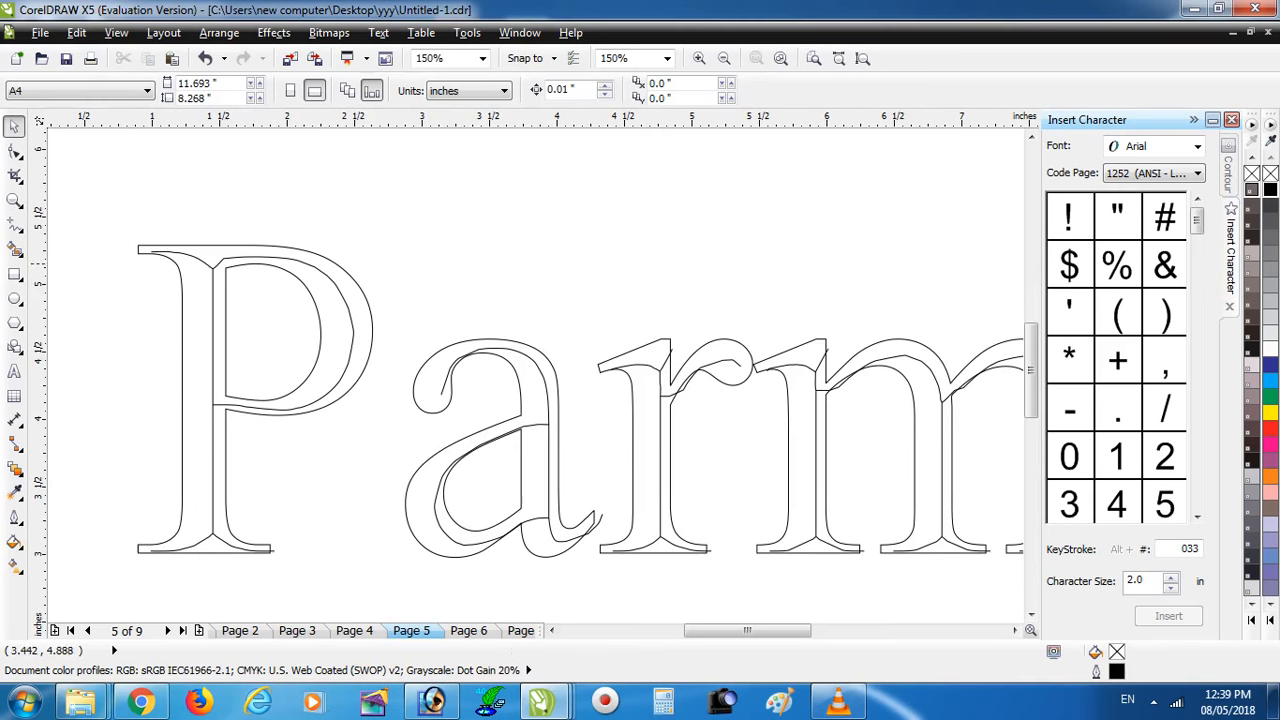
{"action": "right_click", "coordinate": [280, 400]}
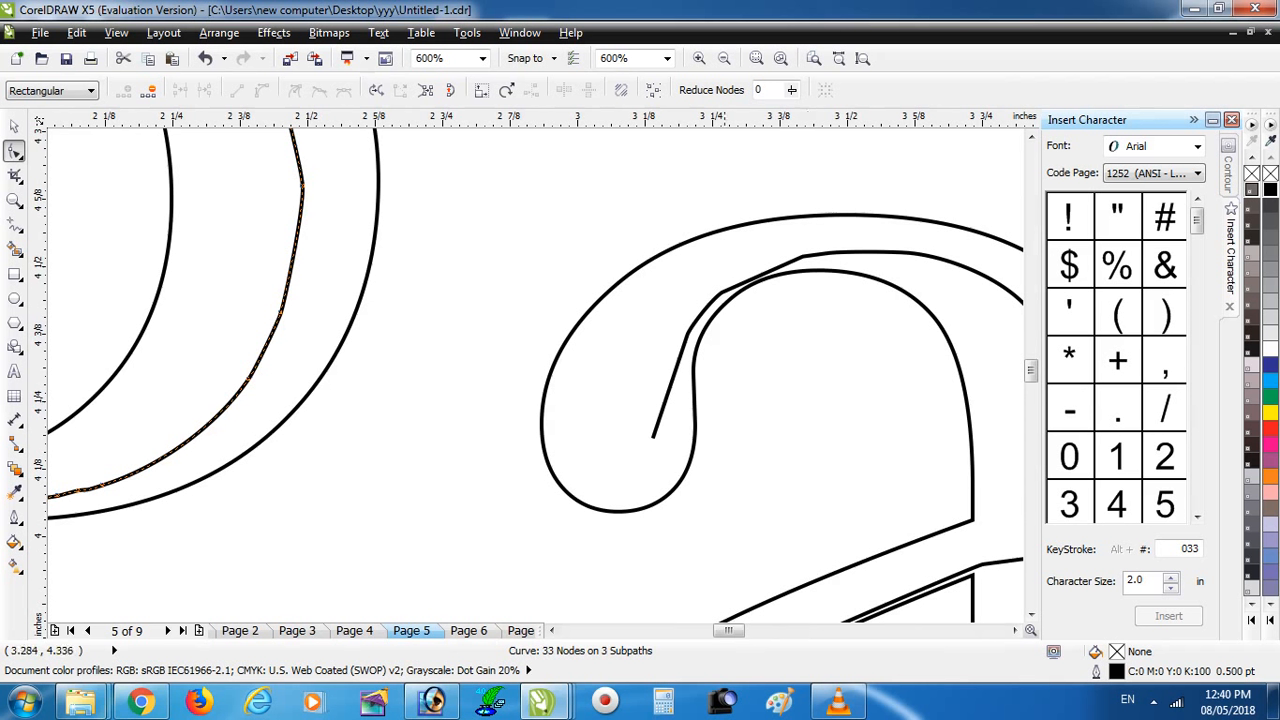
Smart-fill each enclosed area of the traced letters with light grey pieces
{"action": "left_click_drag", "start_coordinate": [656, 436], "coordinate": [598, 424]}
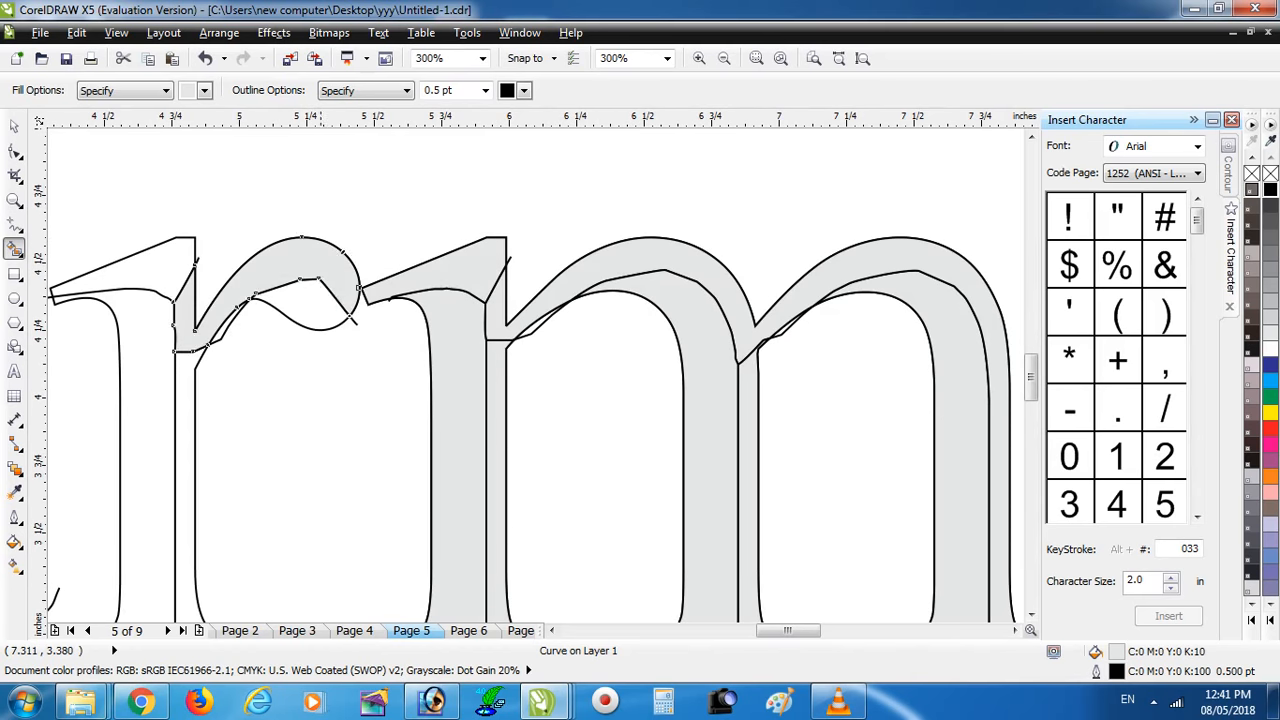
{"action": "left_click", "coordinate": [724, 56]}
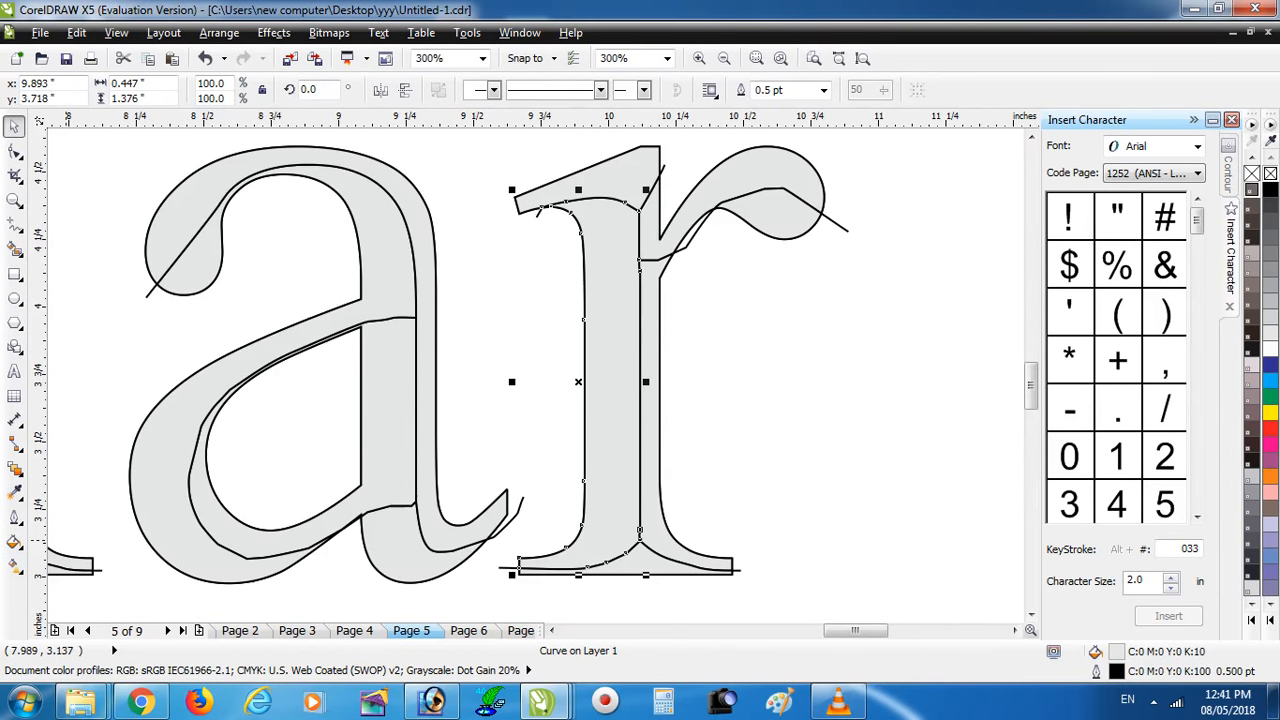
Select the r stem piece, fill it Yellow and bring up its linear fountain fill settings
{"action": "left_click", "coordinate": [1270, 412]}
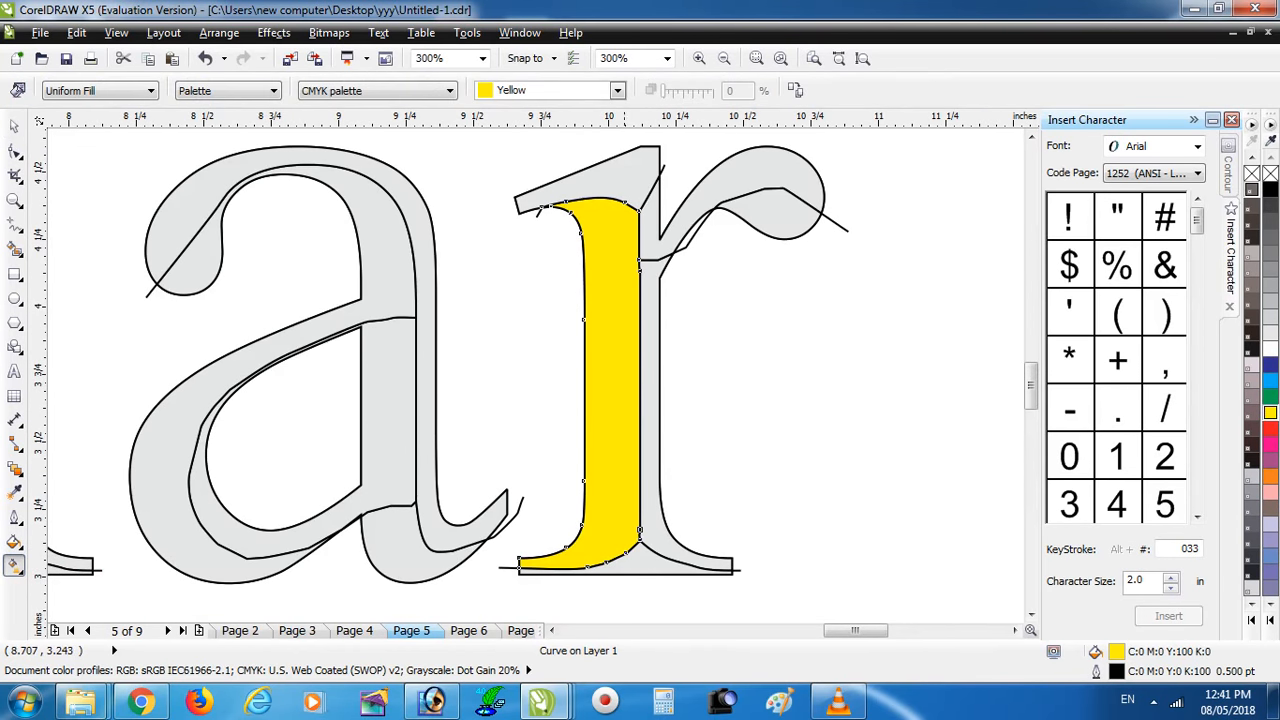
{"action": "left_click_drag", "start_coordinate": [616, 268], "coordinate": [616, 528]}
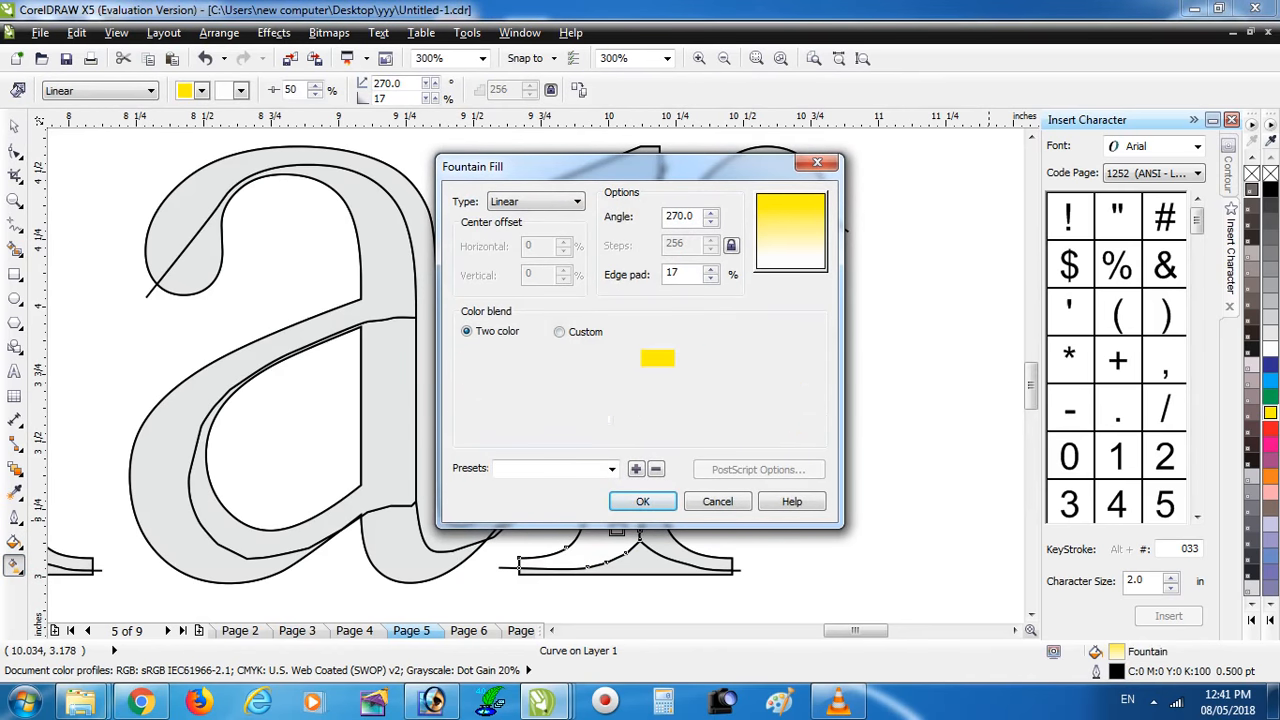
Choose the gradient colour and switch the fountain fill to a Custom multi-colour blend
{"action": "left_click", "coordinate": [656, 358]}
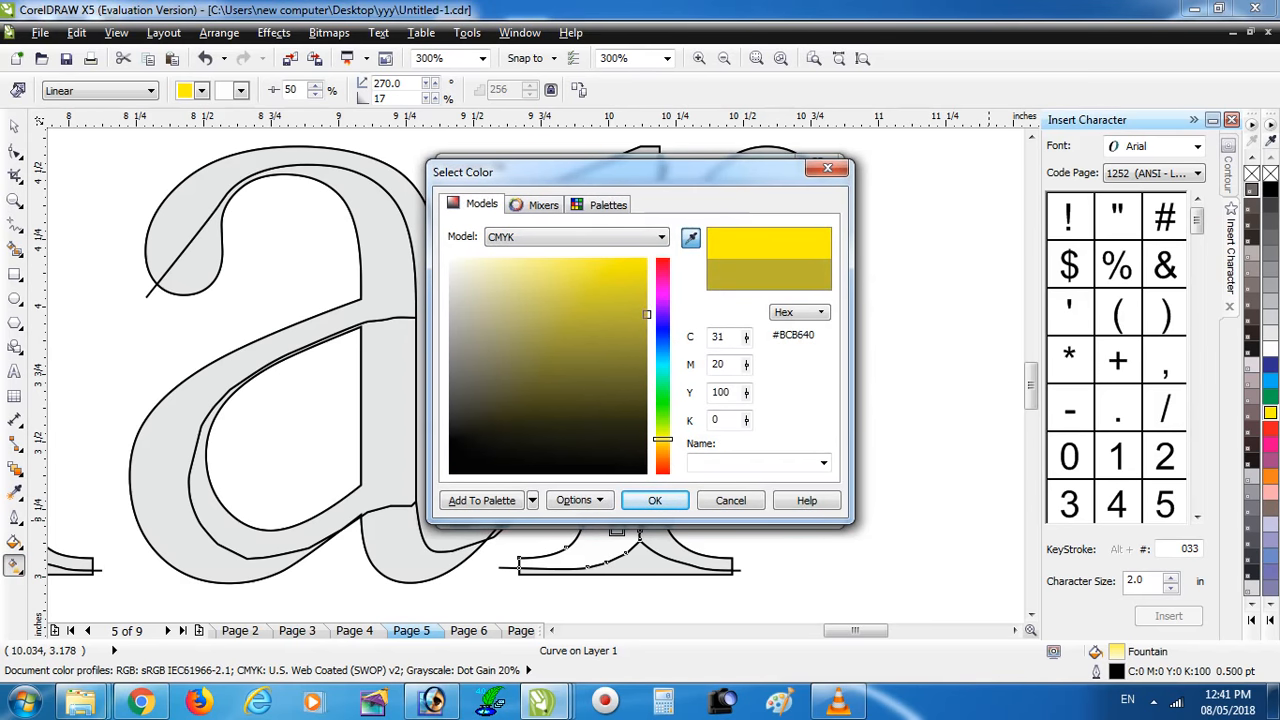
{"action": "left_click", "coordinate": [654, 500]}
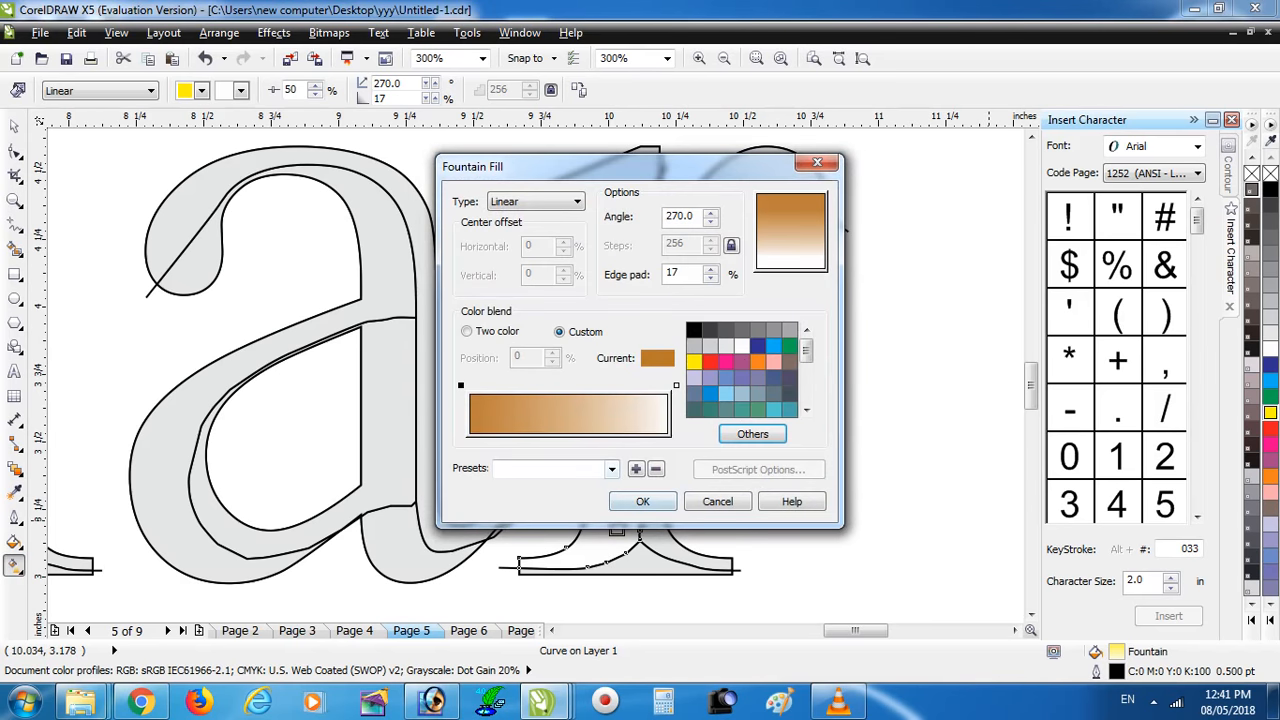
{"action": "left_click", "coordinate": [752, 432]}
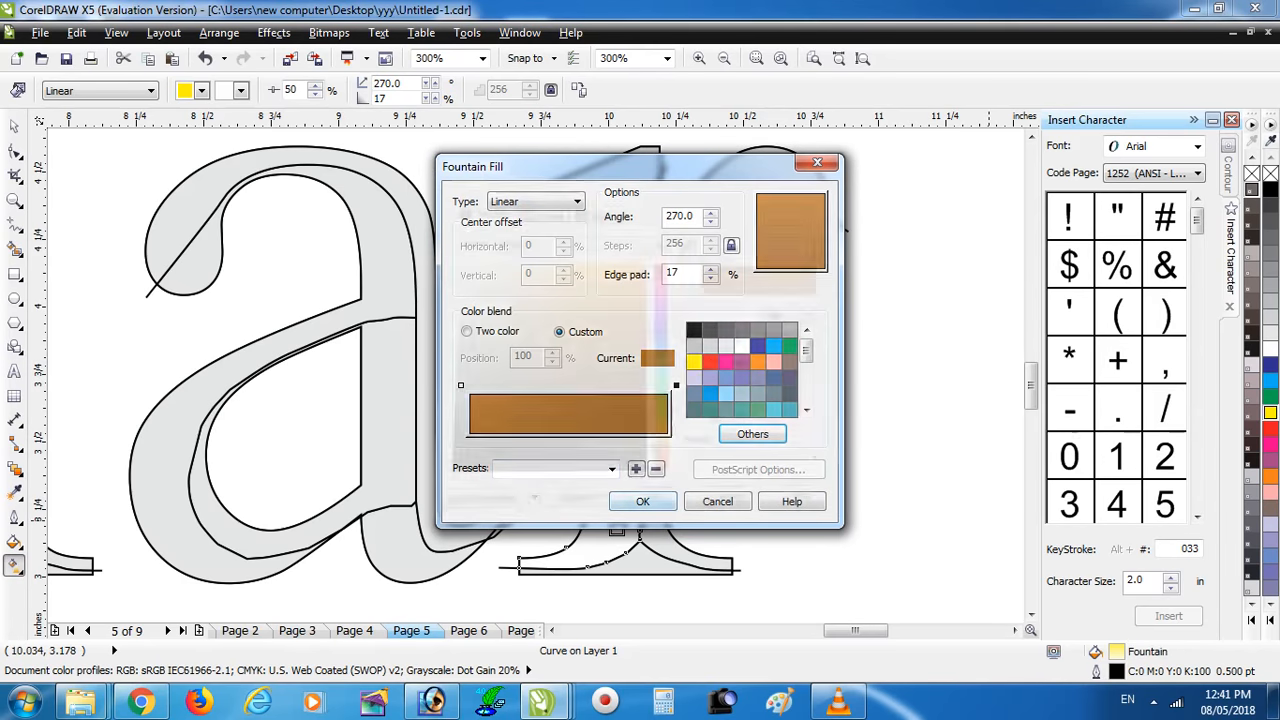
Add alternating yellow and brown-gold colour stops and apply the metallic gold gradient to the r stem
{"action": "left_click_drag", "start_coordinate": [676, 384], "coordinate": [582, 384]}
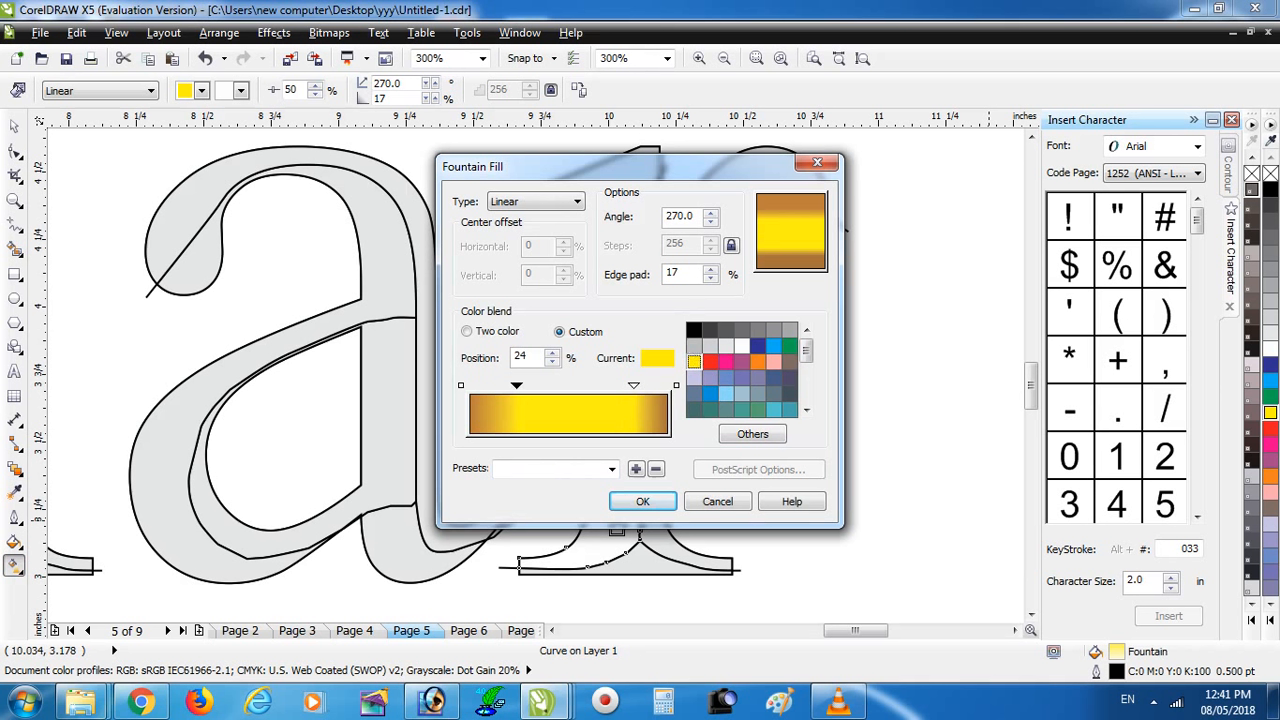
{"action": "left_click_drag", "start_coordinate": [516, 384], "coordinate": [576, 384]}
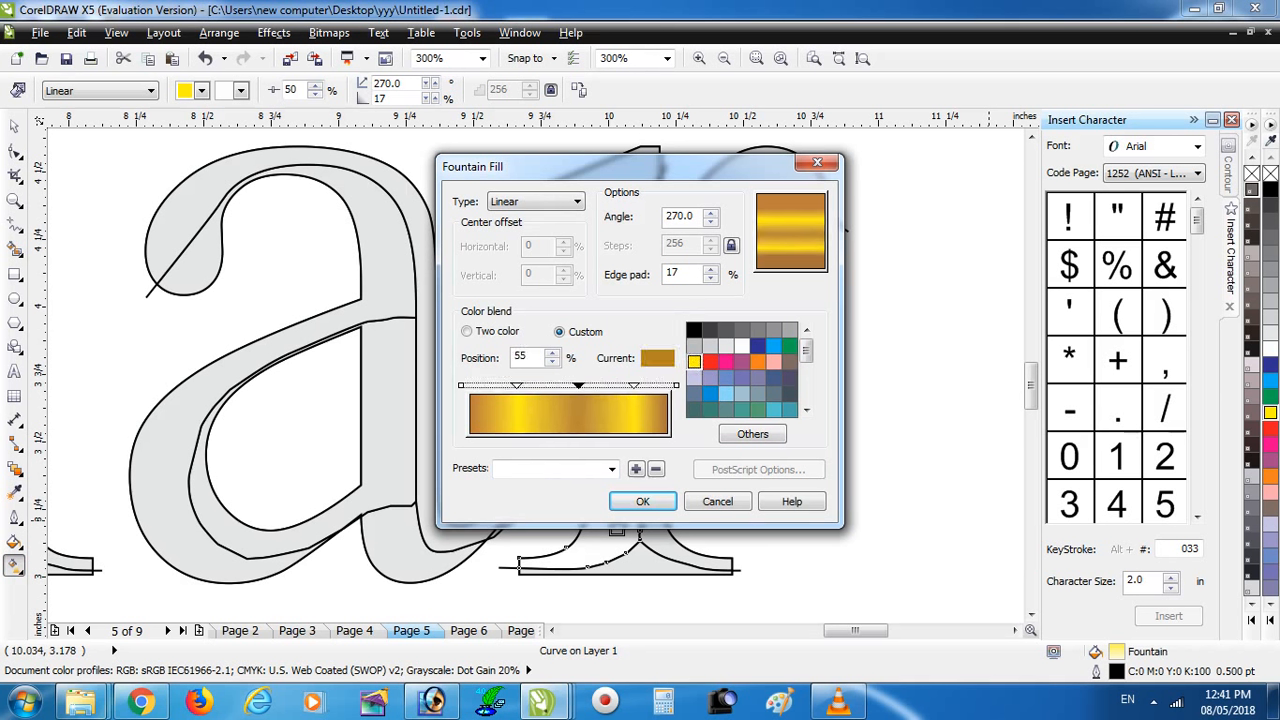
{"action": "left_click", "coordinate": [644, 500]}
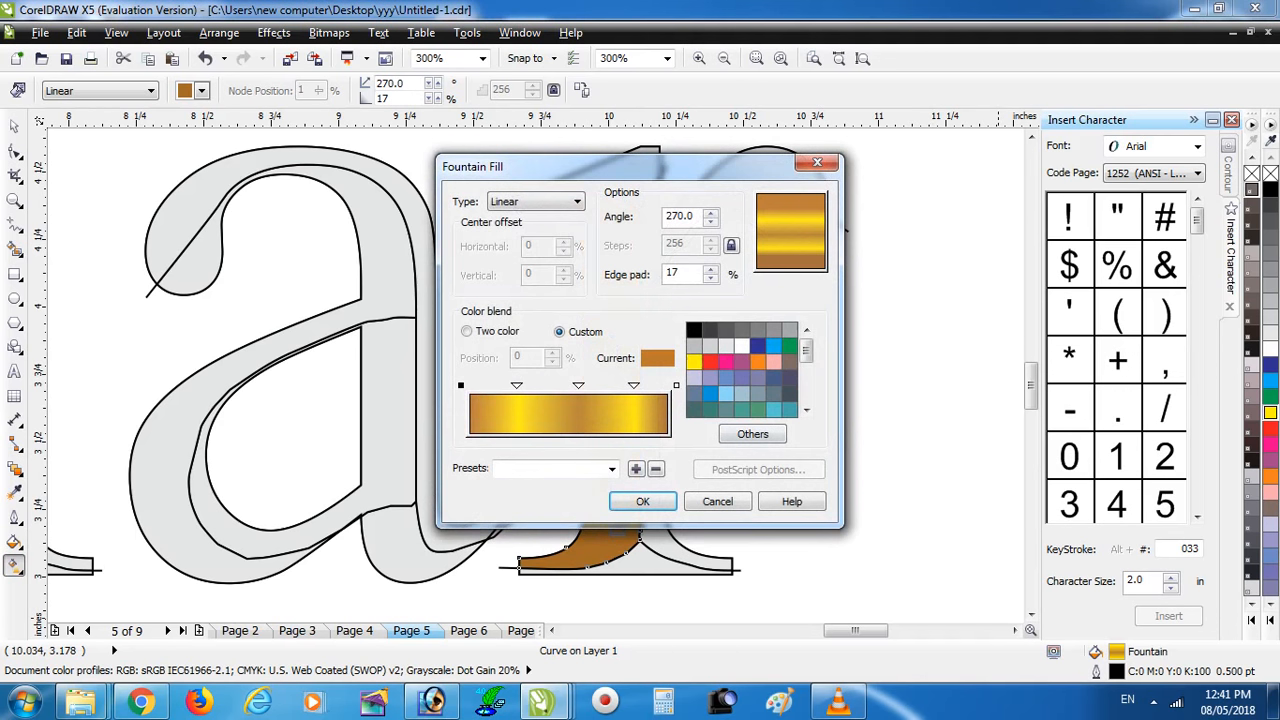
{"action": "left_click", "coordinate": [644, 500]}
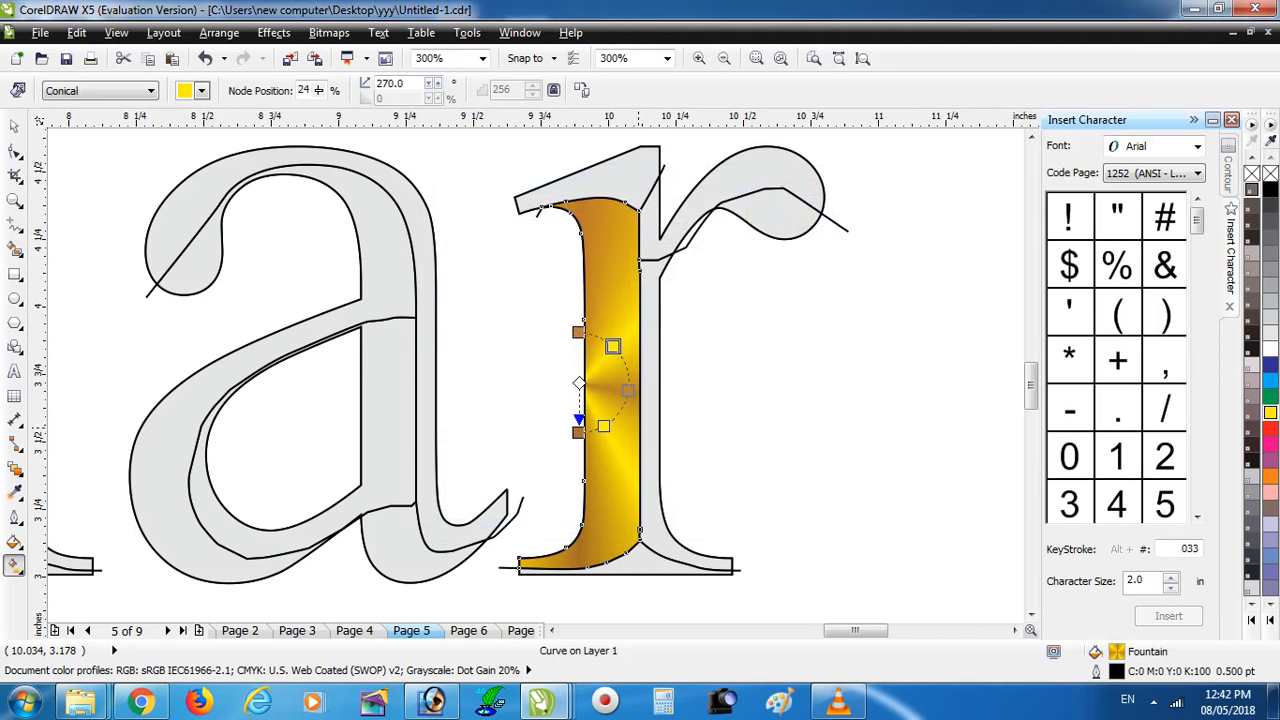
Copy the gold gradient onto the a, r and m pieces with the Attributes Eyedropper, then zoom to 300%
{"action": "left_click_drag", "start_coordinate": [578, 418], "coordinate": [544, 508]}
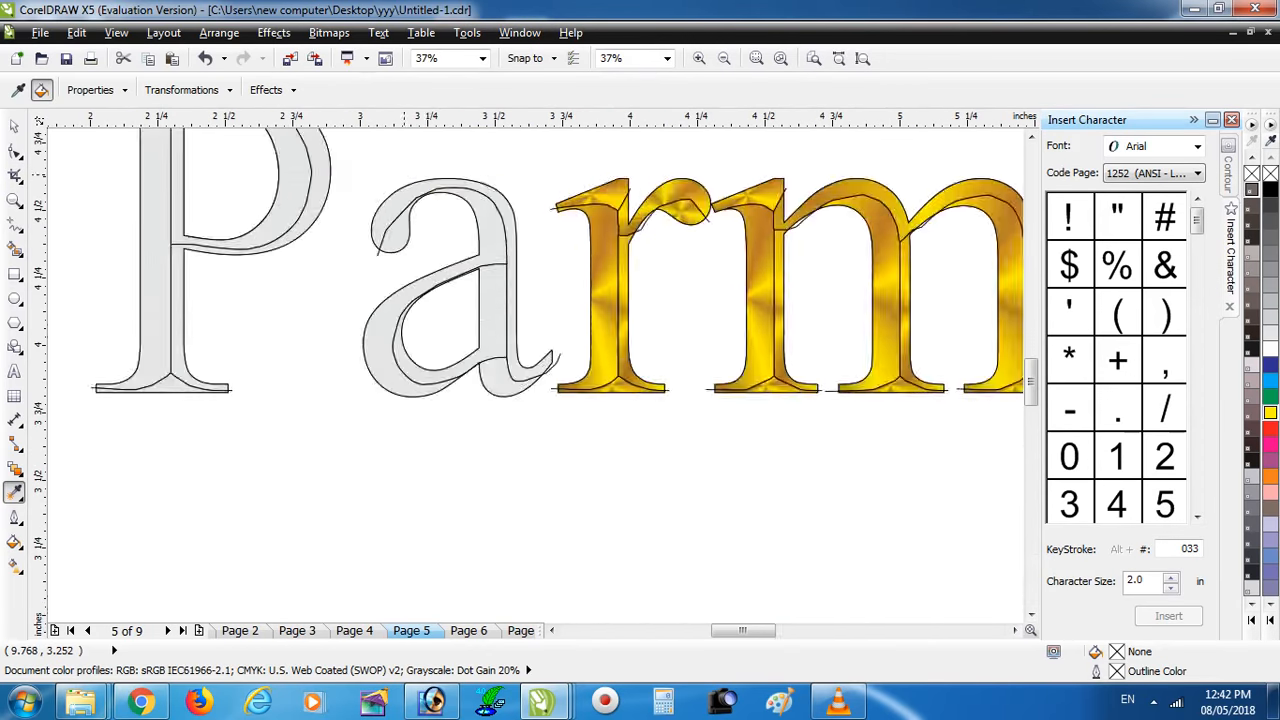
{"action": "type", "text": "300"}
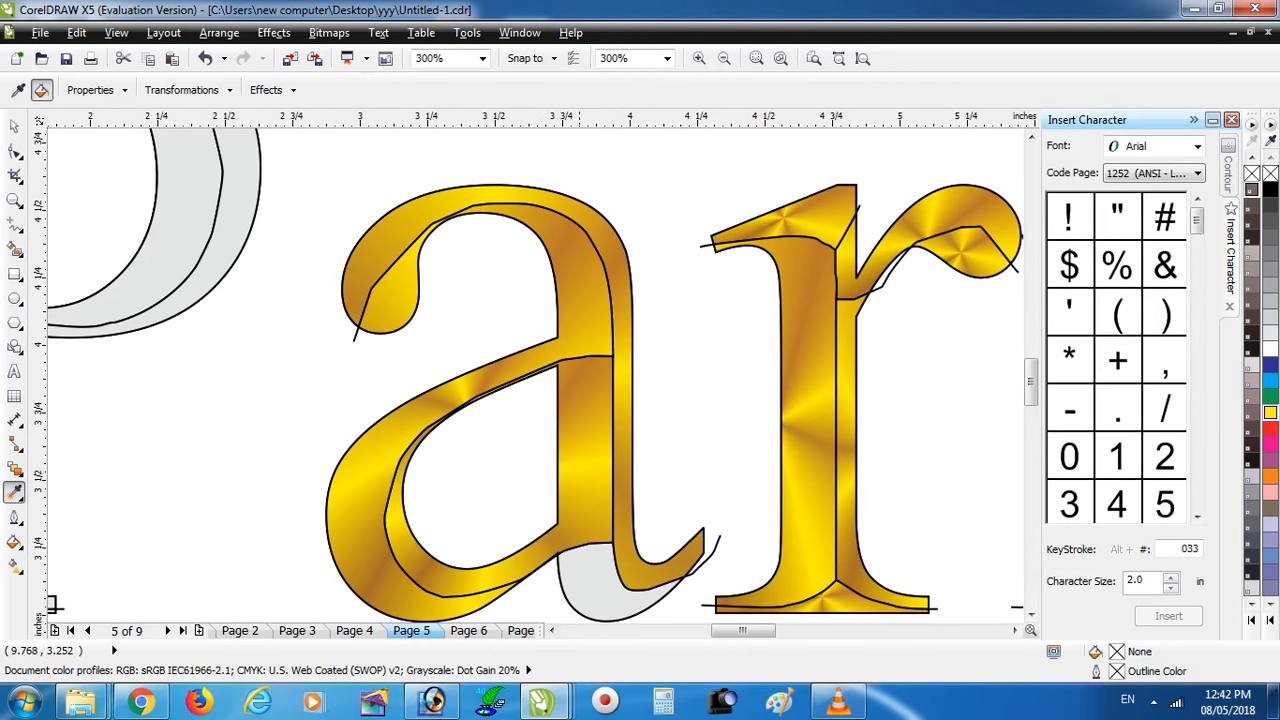